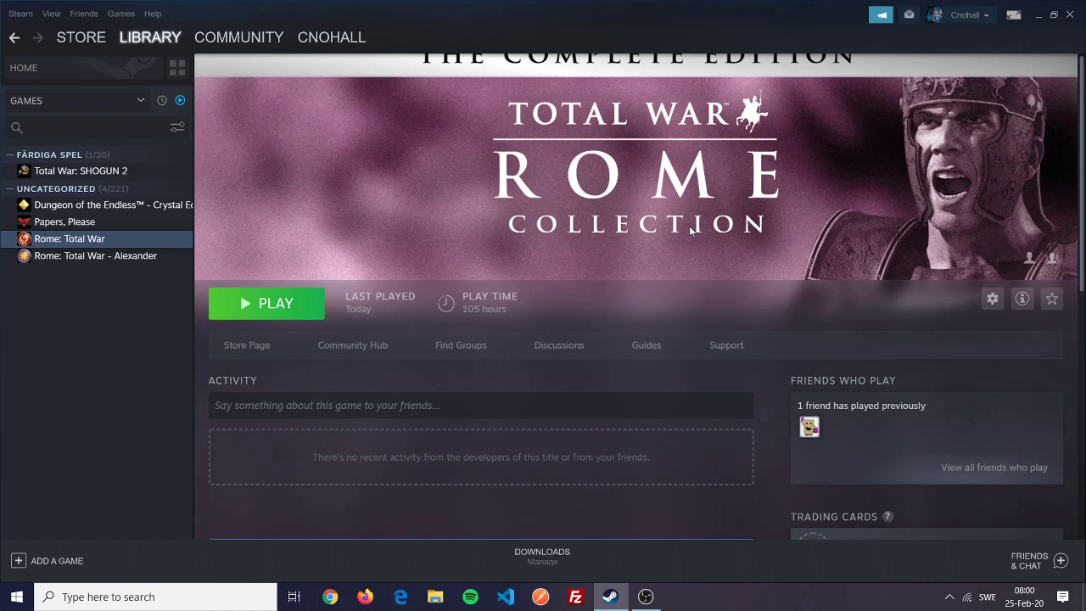
{"action": "mouse_move", "coordinate": [789, 191]}
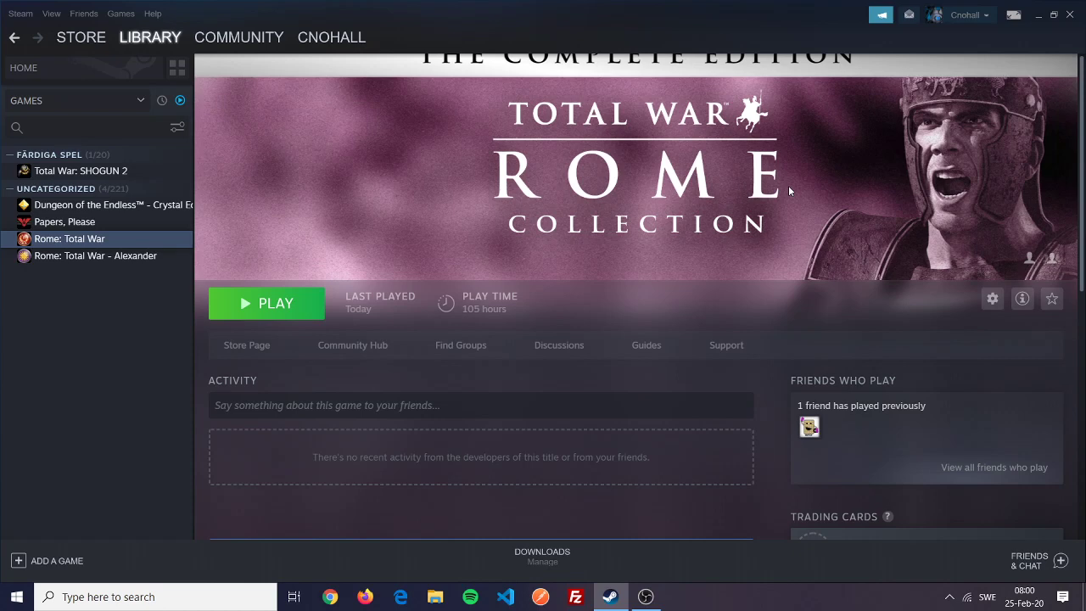
{"action": "mouse_move", "coordinate": [974, 310]}
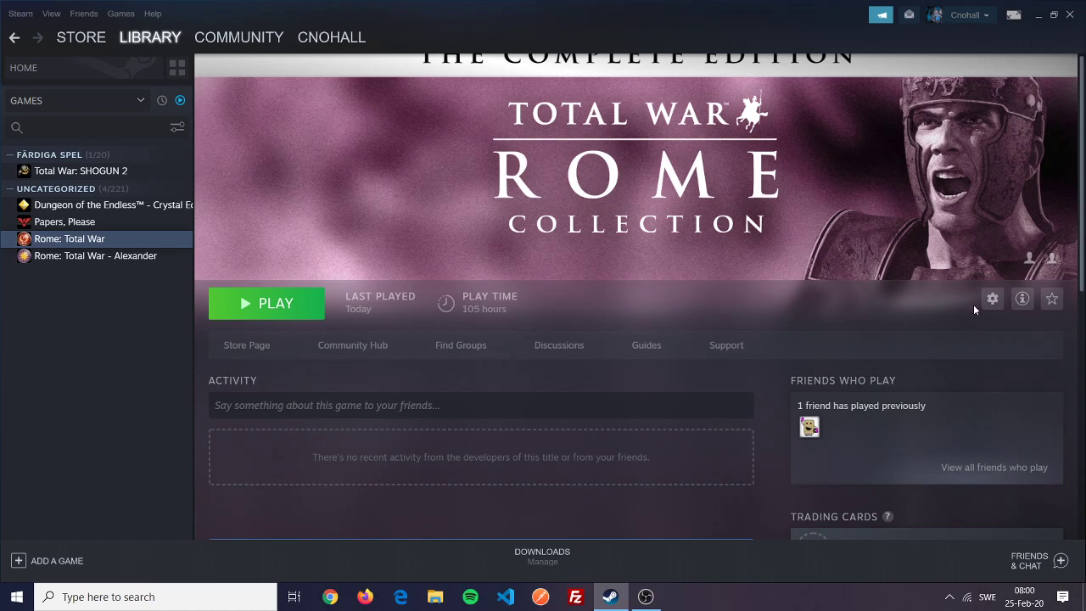
{"action": "mouse_move", "coordinate": [633, 309]}
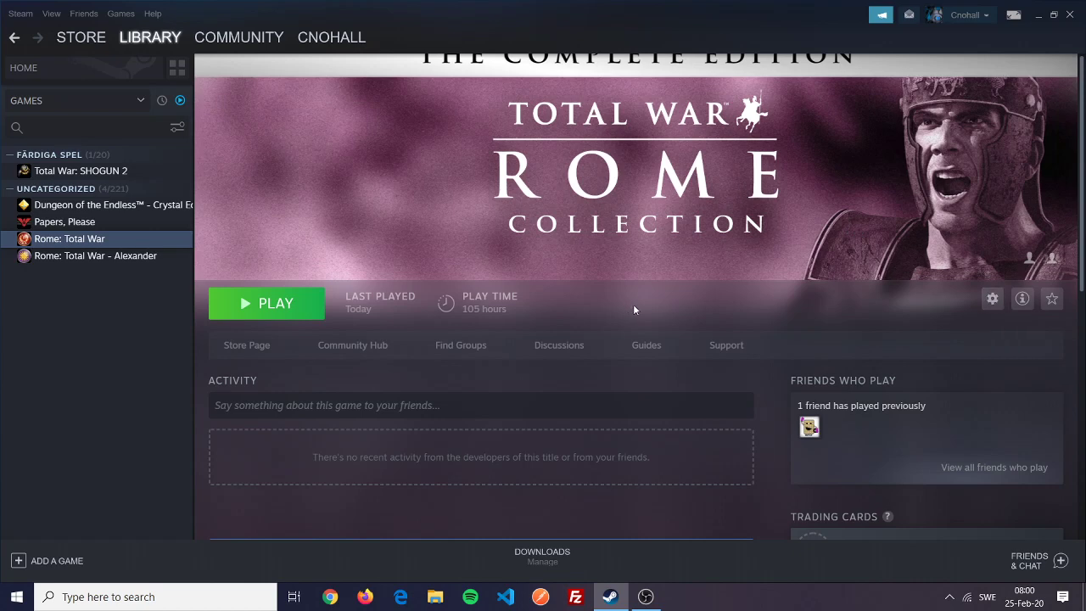
Browse Rome: Total War Gold's local files from its Steam properties.
{"action": "left_click", "coordinate": [992, 298]}
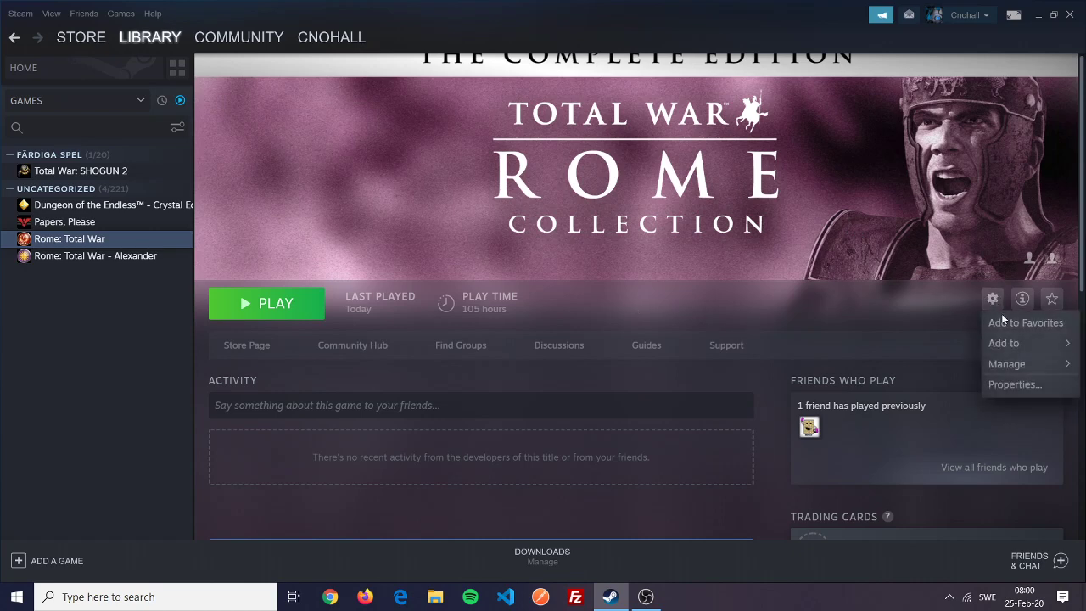
{"action": "left_click", "coordinate": [1014, 384]}
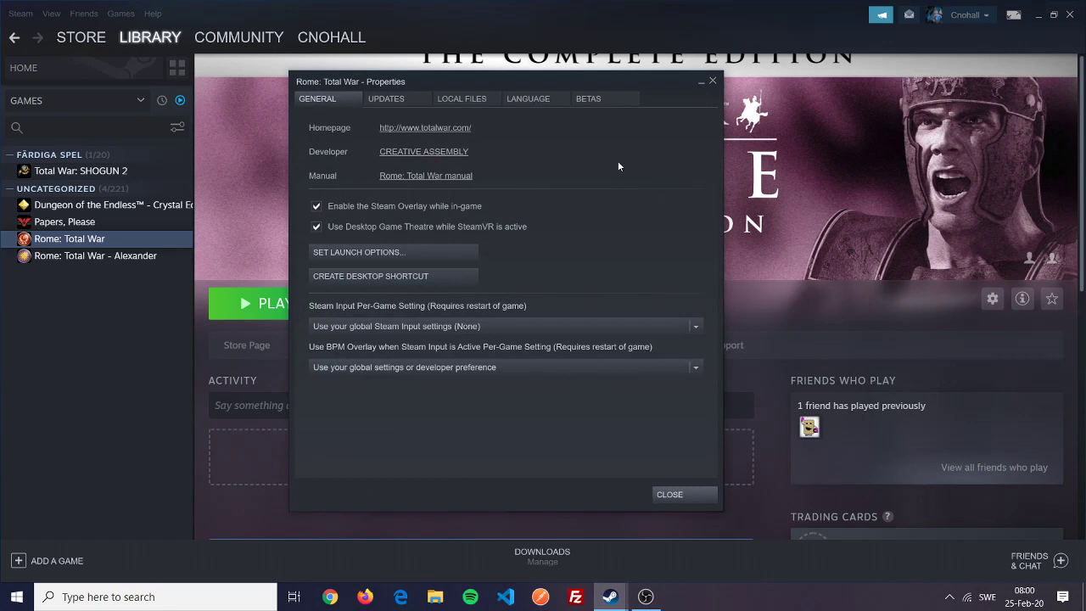
{"action": "left_click", "coordinate": [461, 99]}
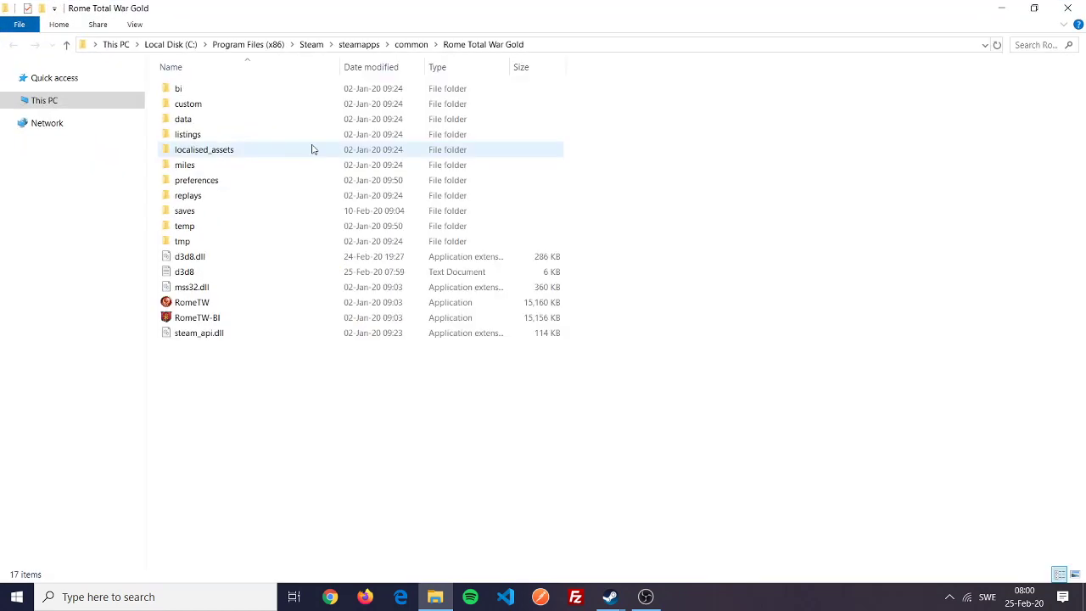
Enter the preferences folder and open preferences.txt in an editor.
{"action": "left_click", "coordinate": [196, 179]}
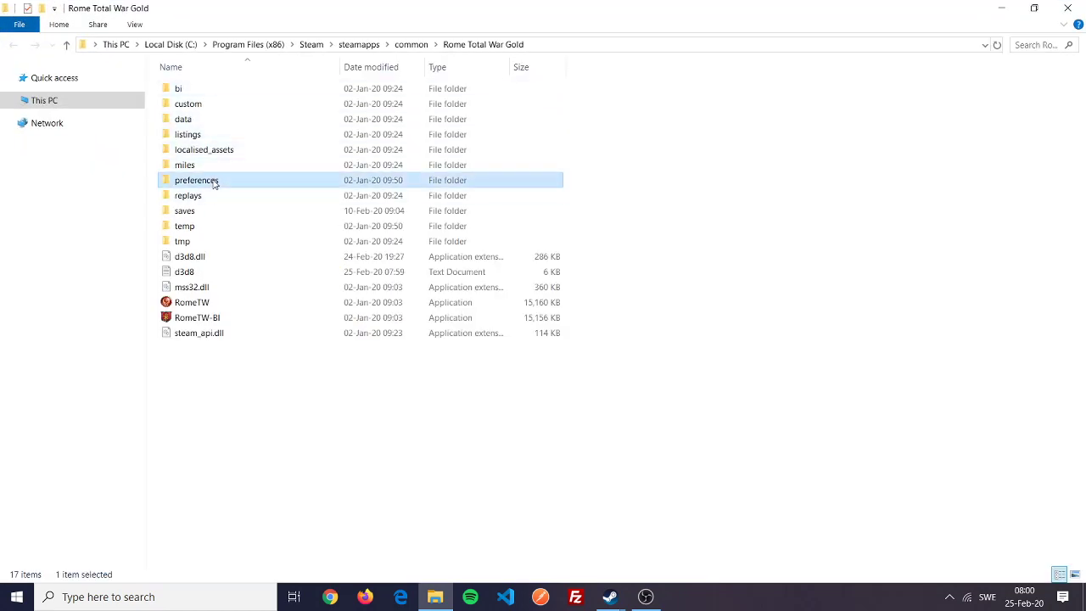
{"action": "double_click", "coordinate": [196, 179]}
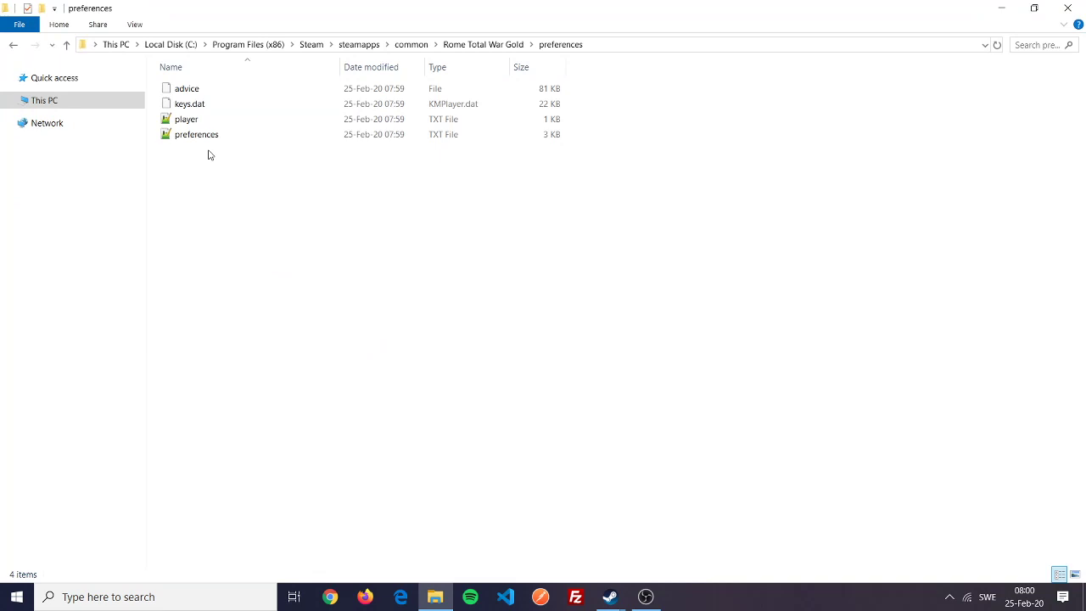
{"action": "left_click", "coordinate": [196, 134]}
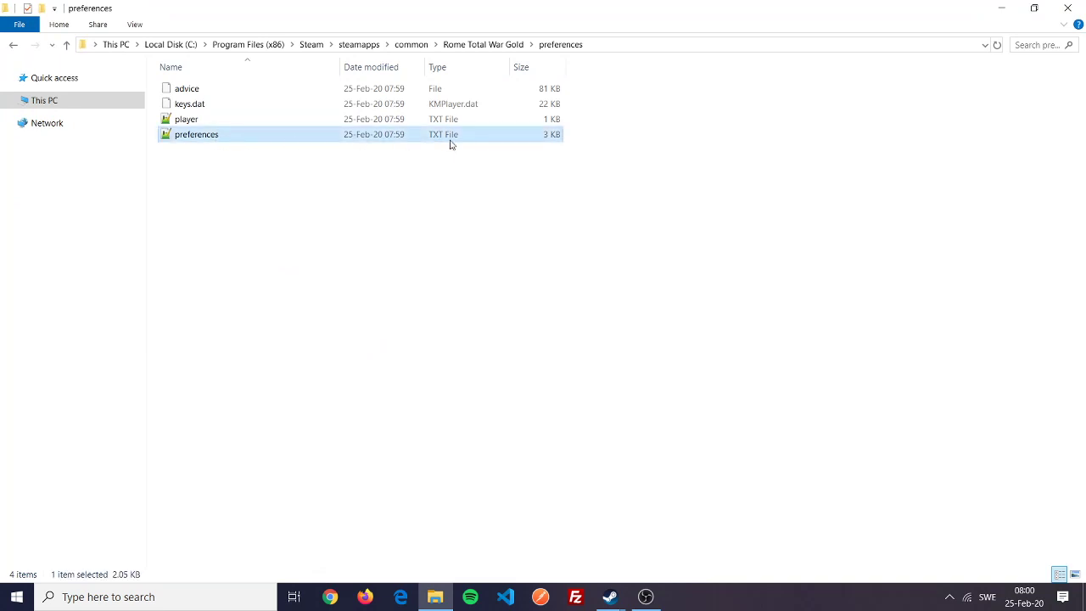
{"action": "double_click", "coordinate": [196, 134]}
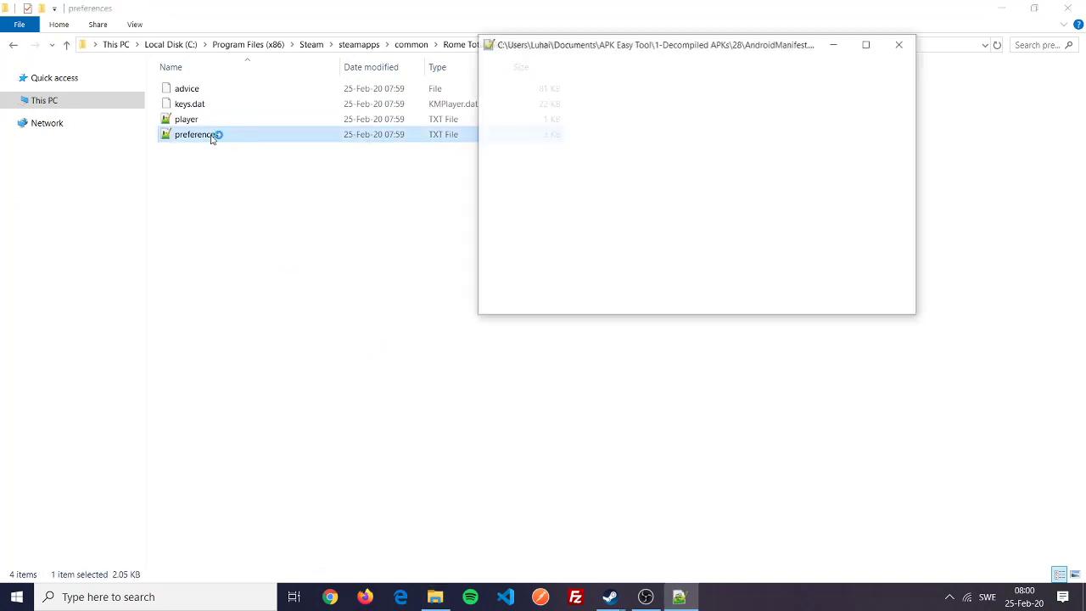
Check the STRATEGY_RESOLUTION and BATTLE_RESOLUTION lines read 1920x1080 in preferences.txt.
{"action": "double_click", "coordinate": [195, 134]}
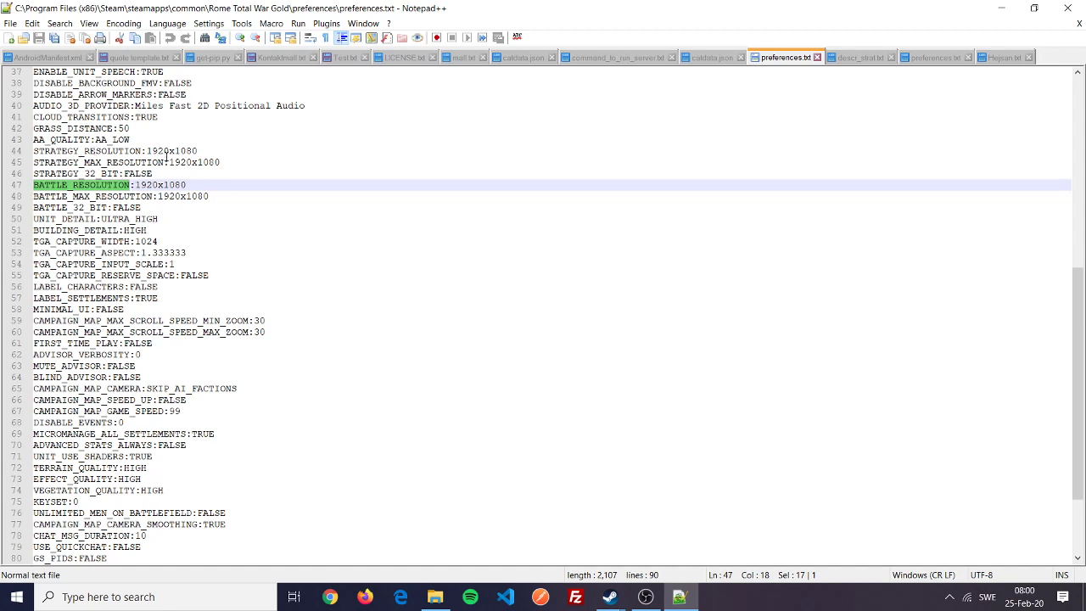
{"action": "left_click", "coordinate": [160, 151]}
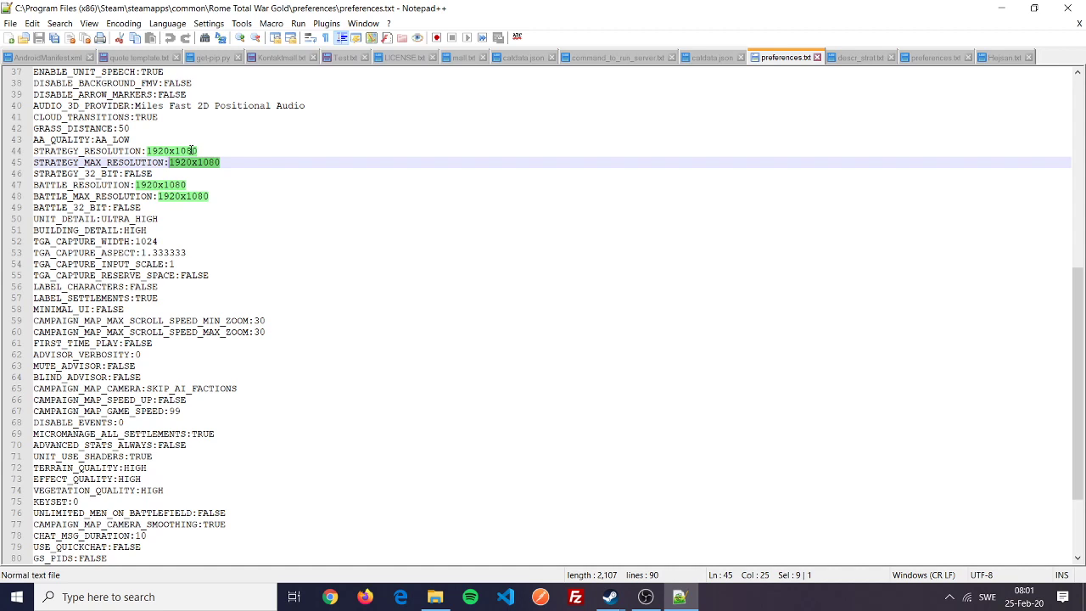
{"action": "left_click", "coordinate": [163, 151]}
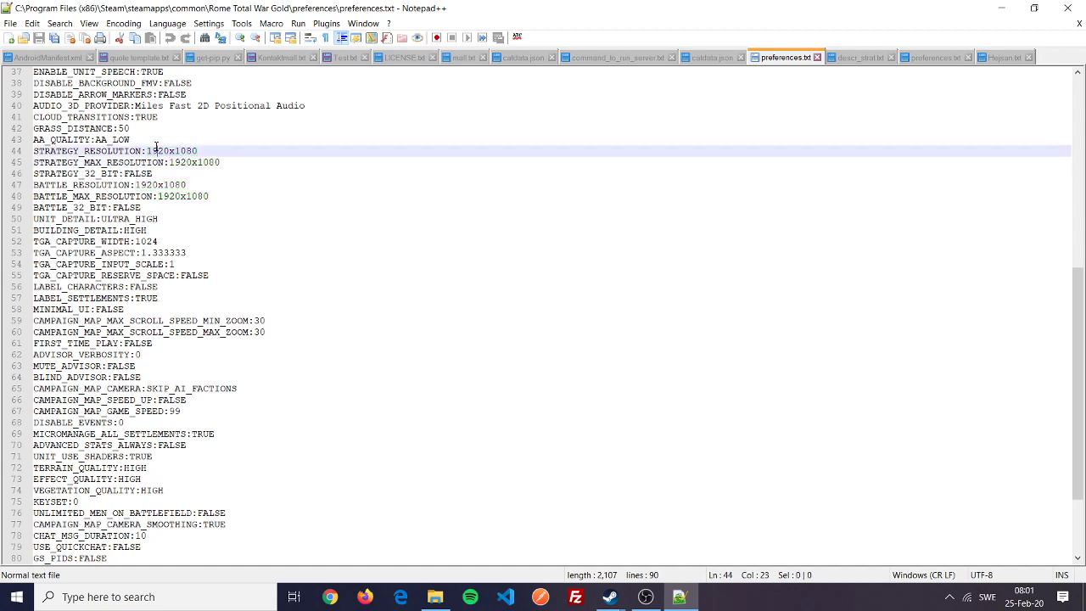
{"action": "left_click", "coordinate": [159, 185]}
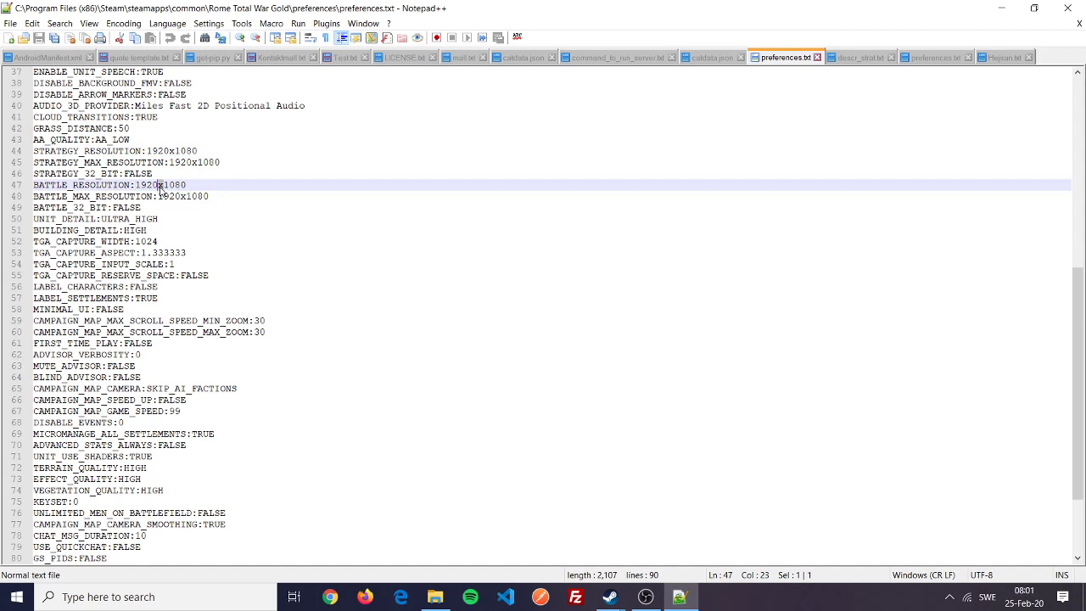